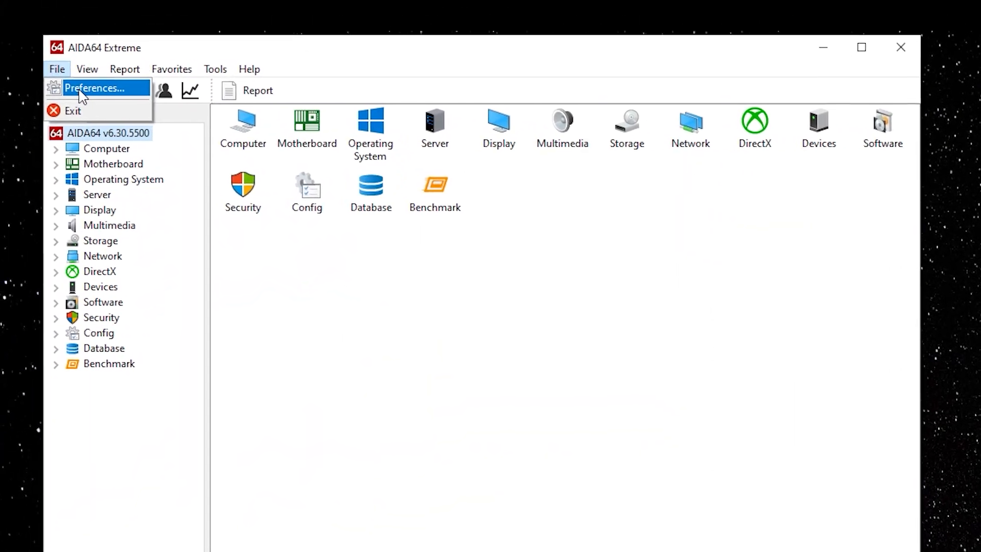
Enable the SensorPanel at 800 × 480 in Preferences > Hardware Monitoring > SensorPanel
{"action": "left_click", "coordinate": [94, 88]}
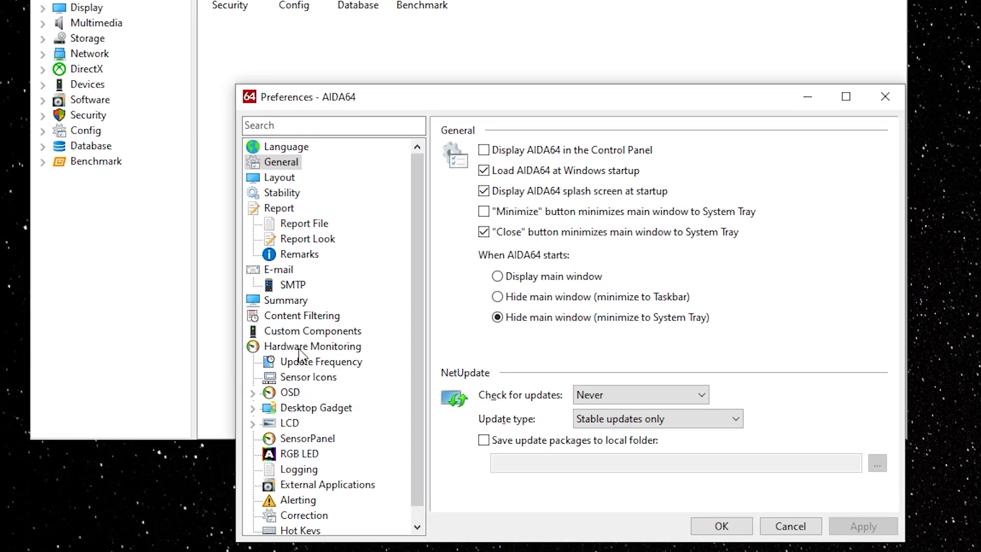
{"action": "left_click", "coordinate": [308, 438]}
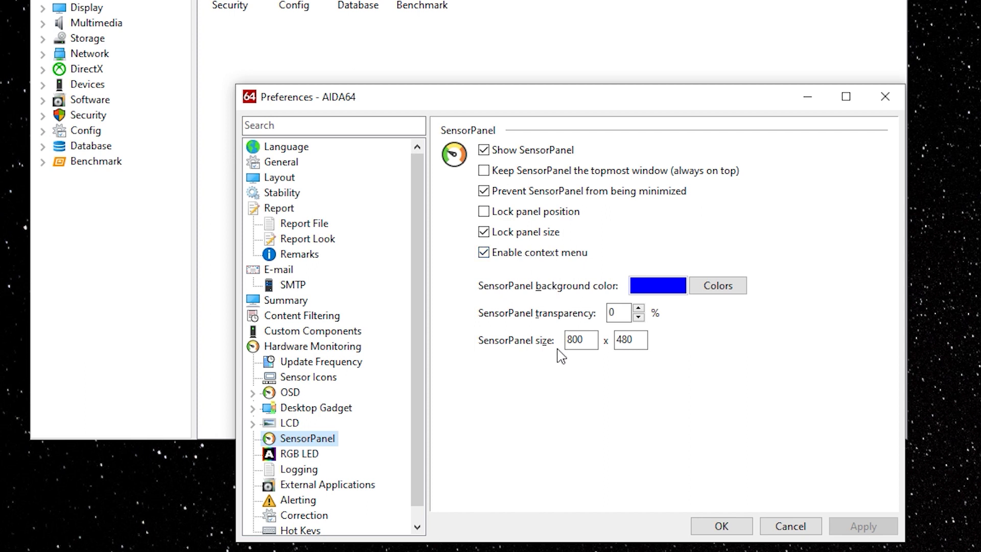
{"action": "mouse_move", "coordinate": [616, 362]}
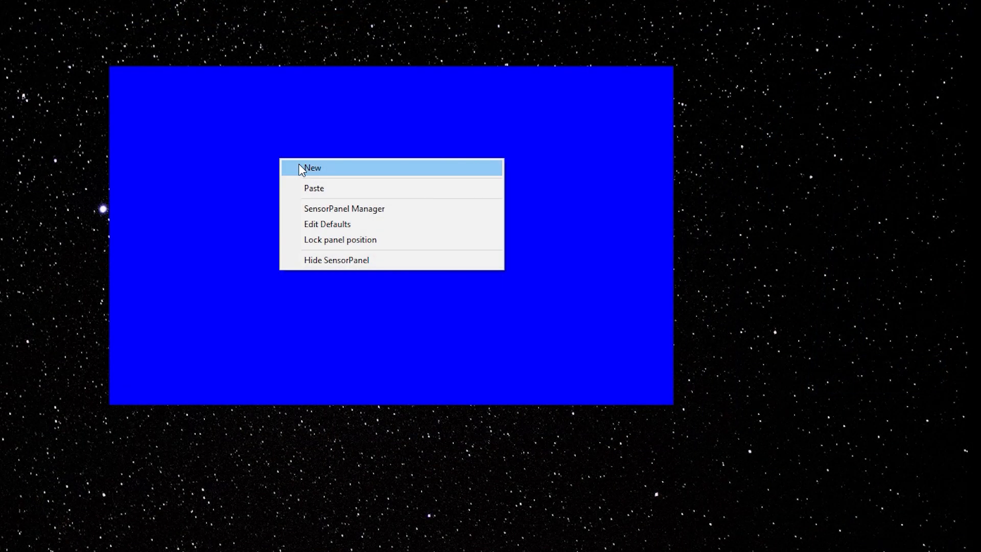
Add a new Image item using the purple gradient picture as the panel background
{"action": "left_click", "coordinate": [313, 168]}
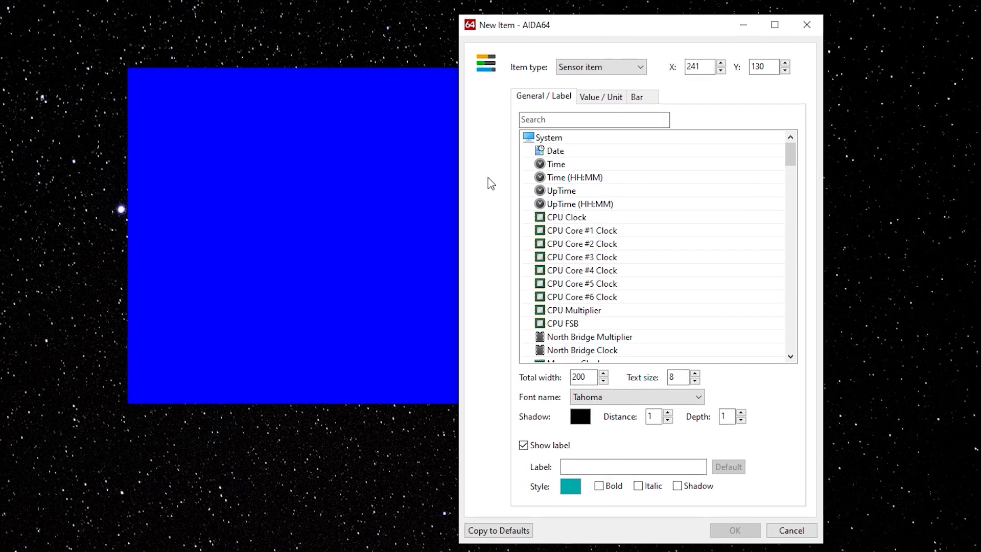
{"action": "left_click", "coordinate": [640, 68]}
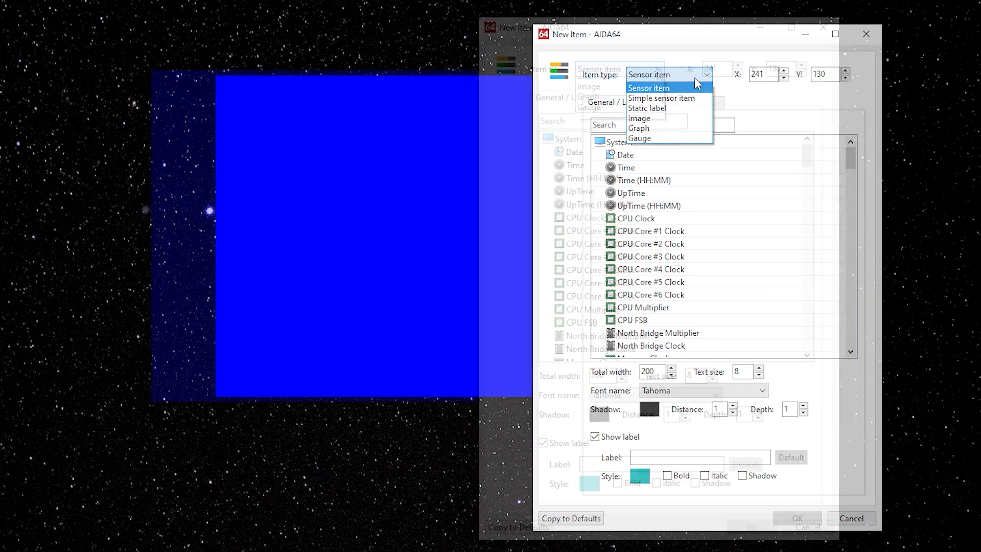
{"action": "left_click", "coordinate": [639, 119]}
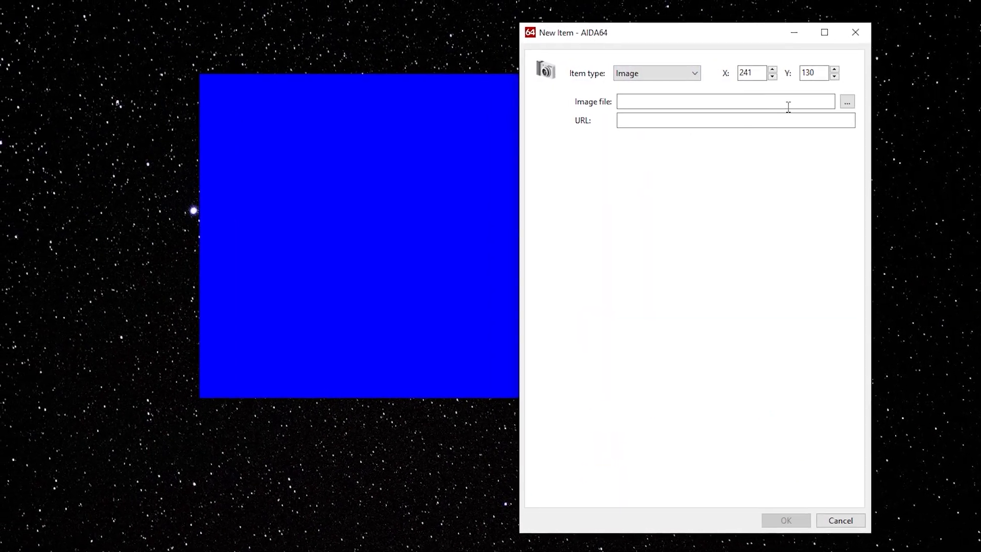
{"action": "left_click", "coordinate": [846, 101]}
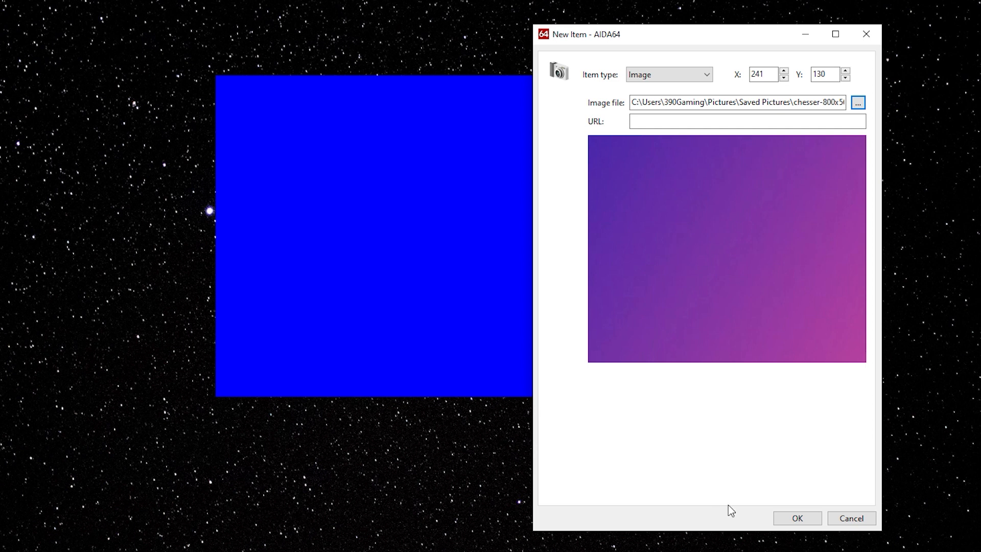
{"action": "left_click", "coordinate": [796, 517]}
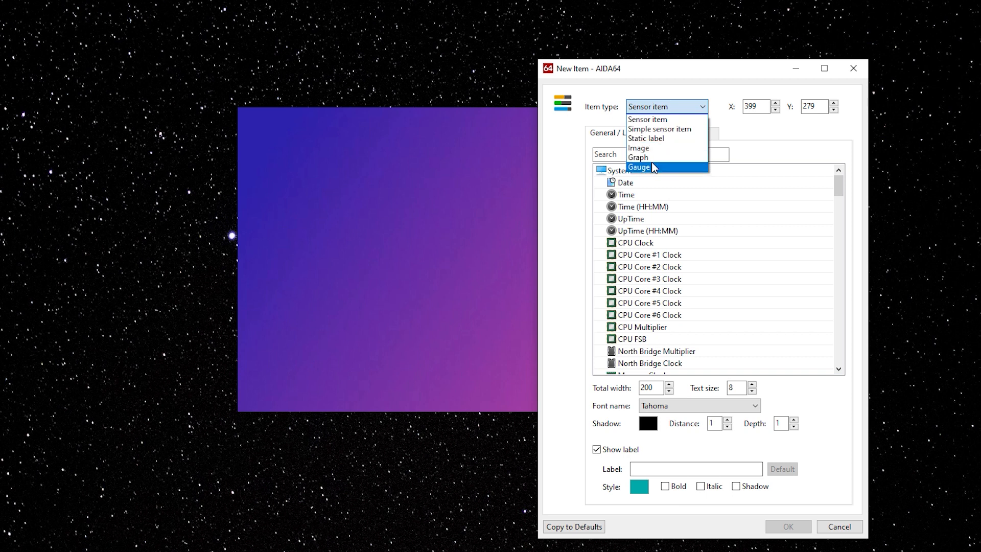
Add a large black CPU Utilization gauge with Stencil value font at text size 15
{"action": "left_click", "coordinate": [640, 167]}
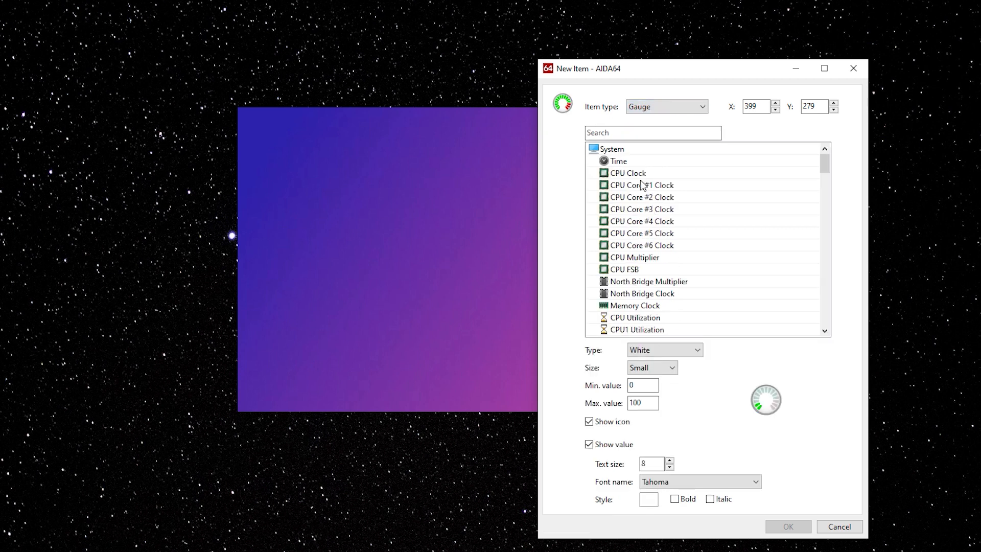
{"action": "mouse_move", "coordinate": [622, 322]}
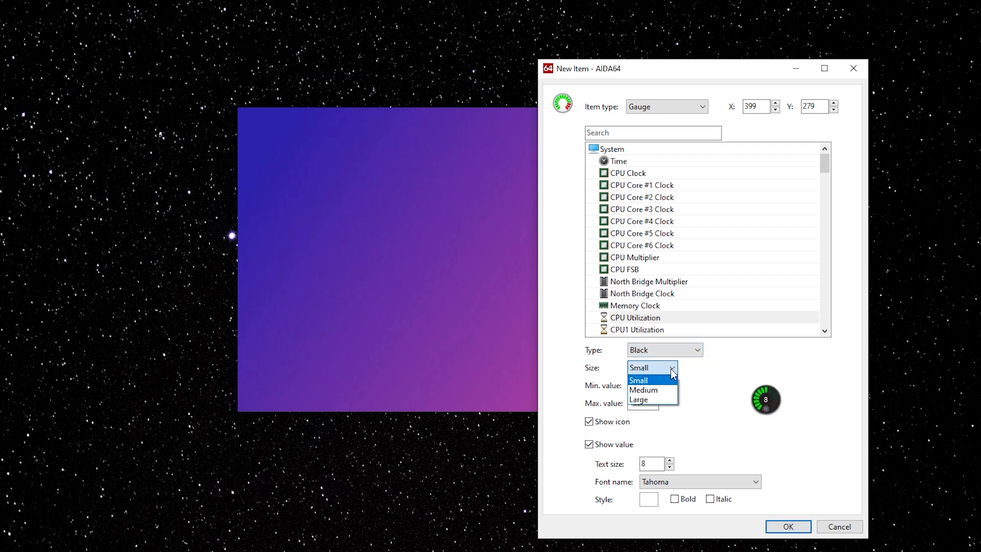
{"action": "left_click", "coordinate": [640, 399]}
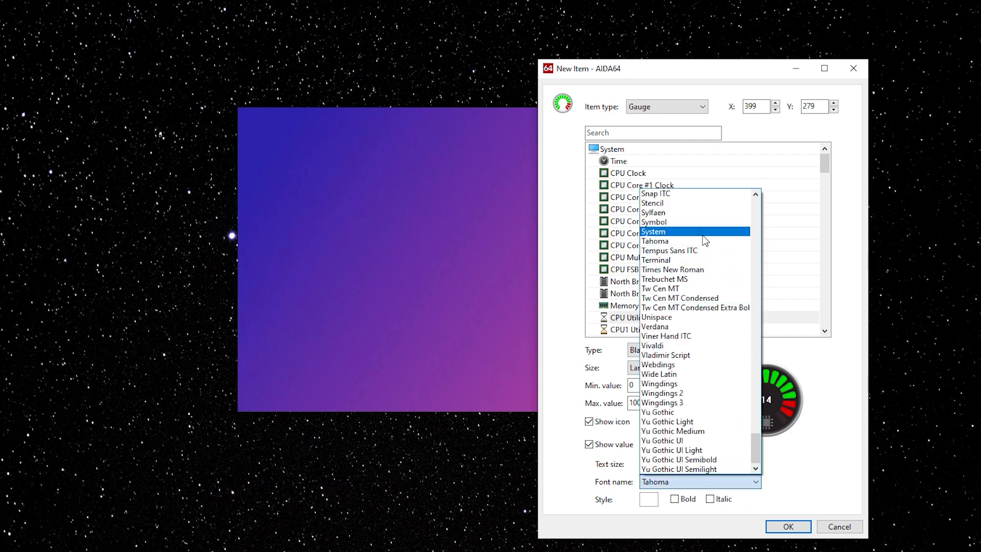
{"action": "left_click", "coordinate": [653, 231]}
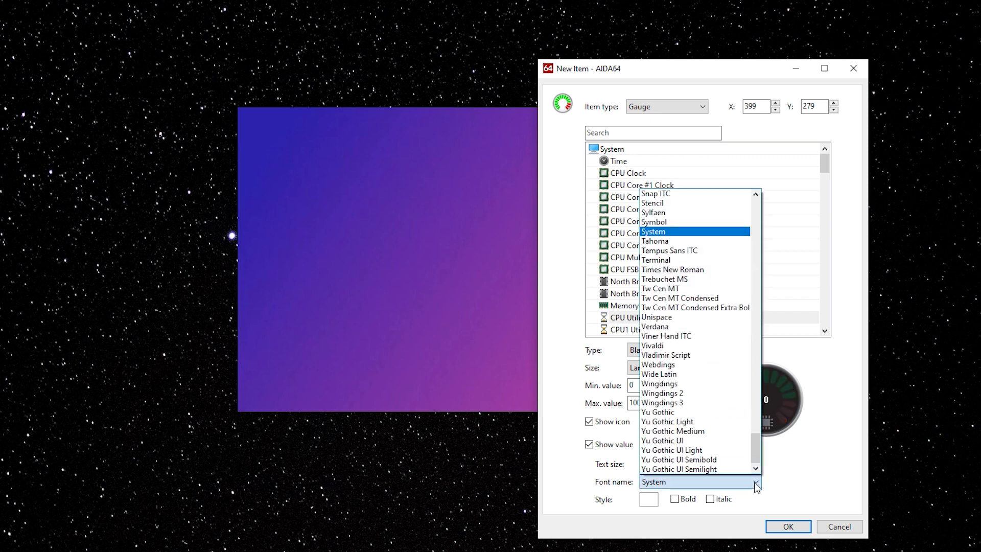
{"action": "left_click", "coordinate": [653, 203]}
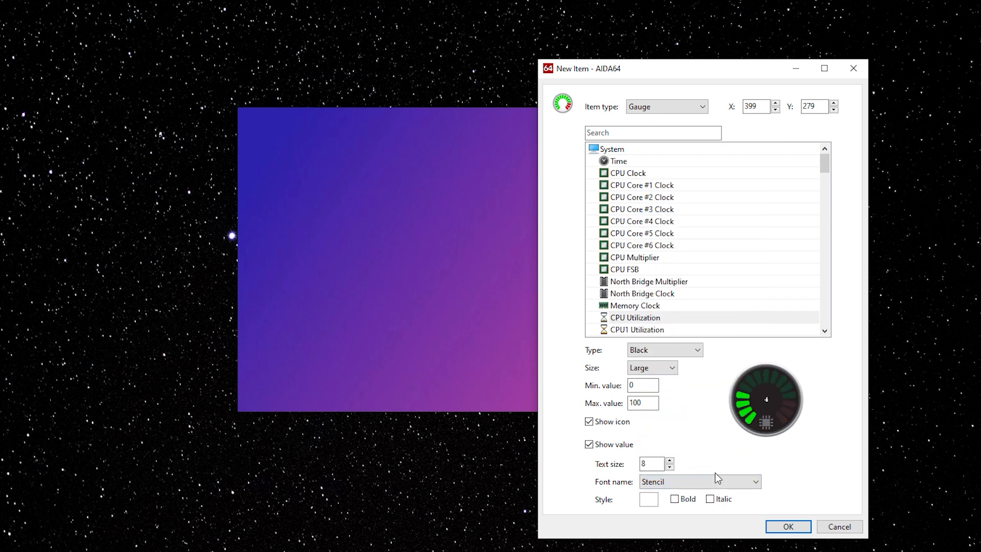
{"action": "left_click", "coordinate": [669, 461]}
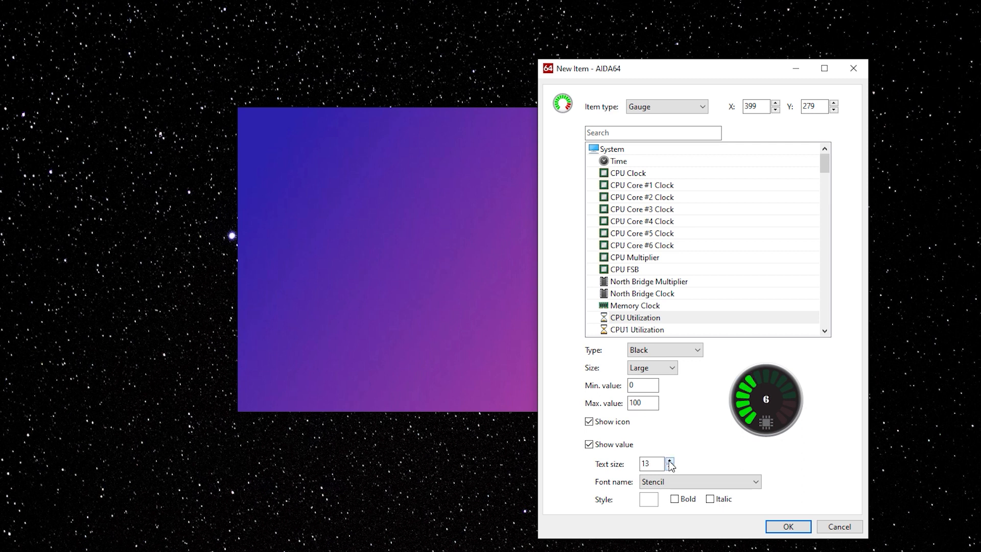
{"action": "left_click", "coordinate": [669, 461]}
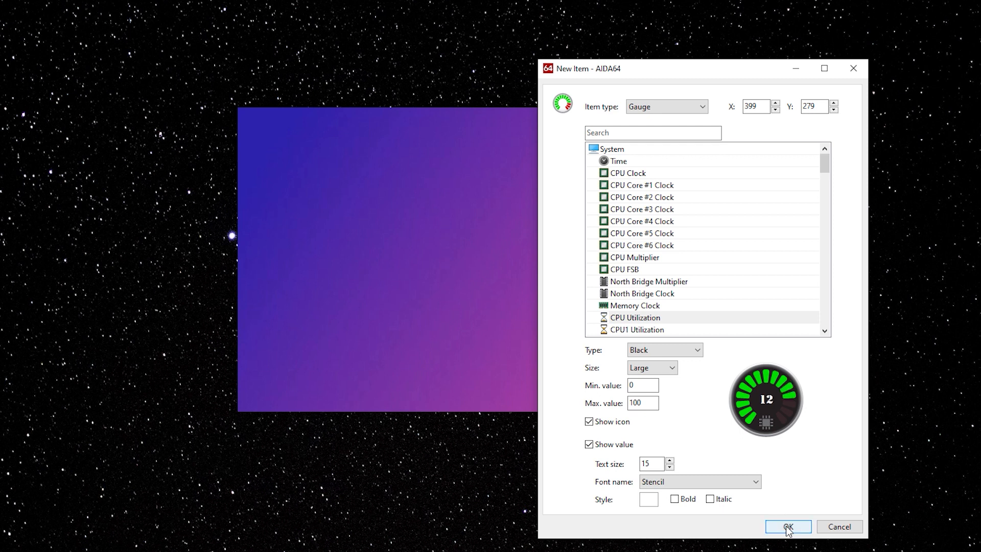
{"action": "left_click", "coordinate": [787, 527]}
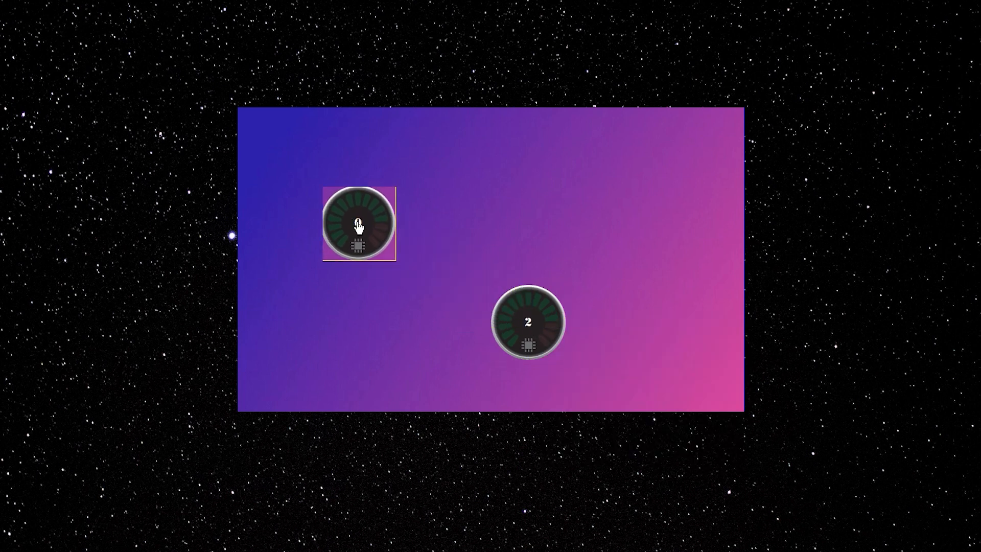
Drag the CPU Utilization gauge to the panel's top-left corner and bring up the panel menu
{"action": "left_click_drag", "start_coordinate": [358, 224], "coordinate": [301, 169]}
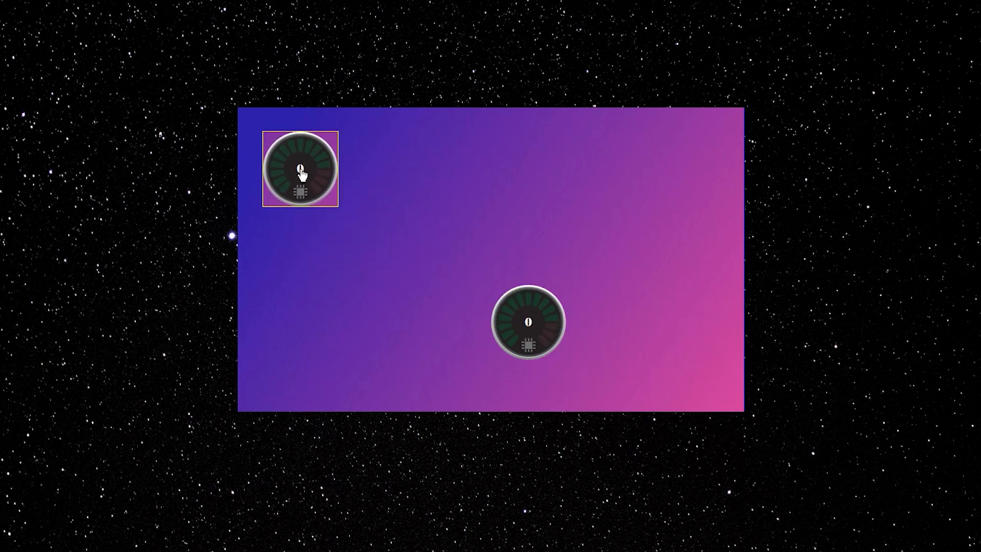
{"action": "right_click", "coordinate": [300, 169]}
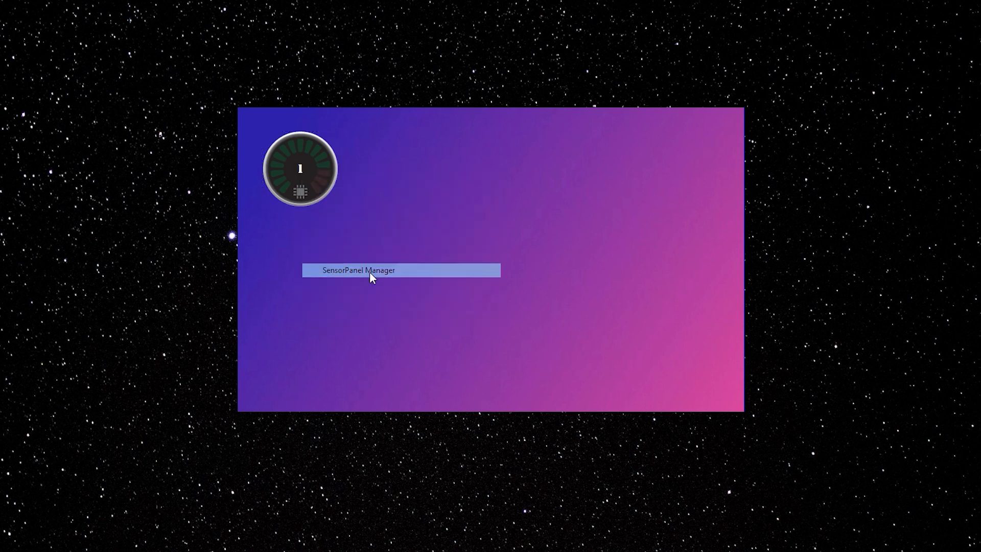
In SensorPanel Manager, nudge the CPU Utilization gauge right and back left into place
{"action": "left_click", "coordinate": [359, 270]}
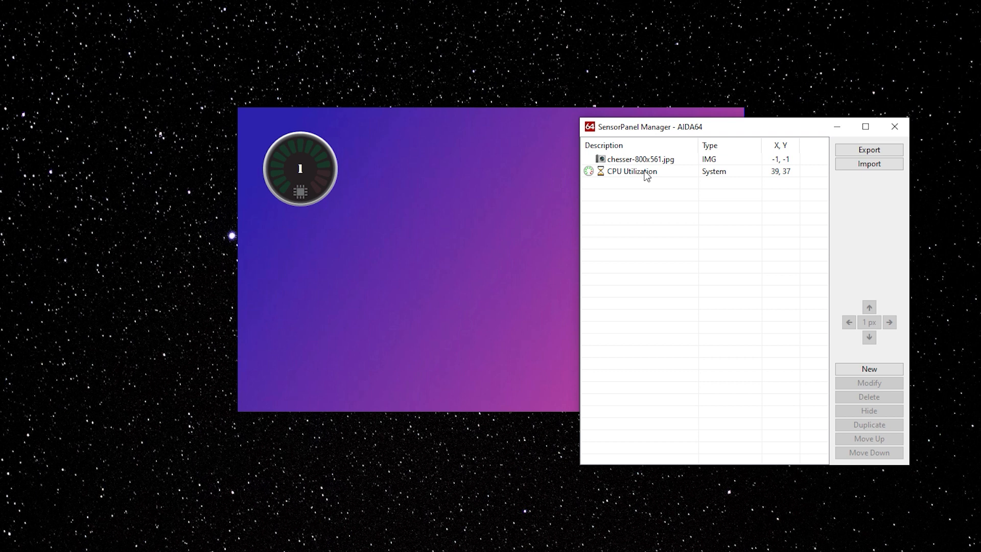
{"action": "left_click", "coordinate": [631, 171]}
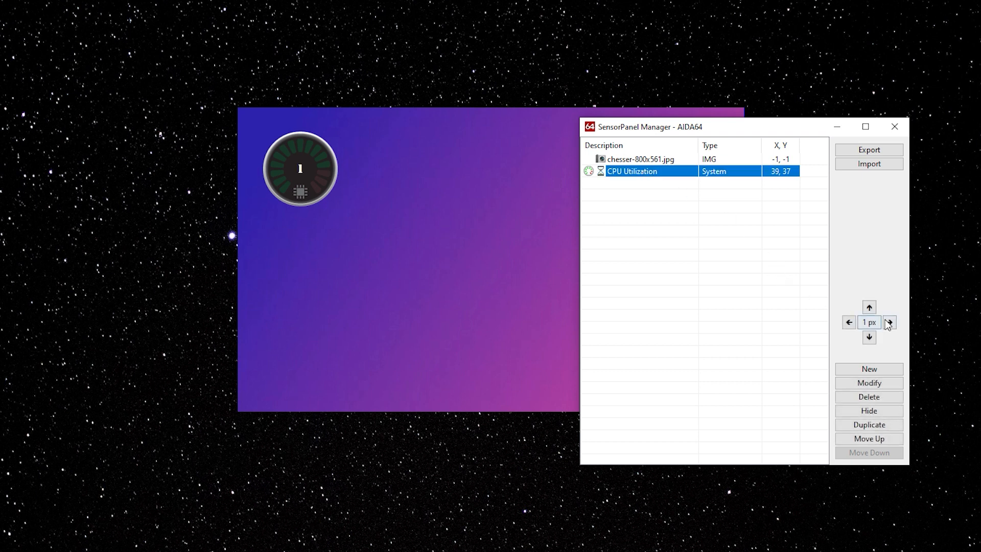
{"action": "left_click", "coordinate": [890, 322]}
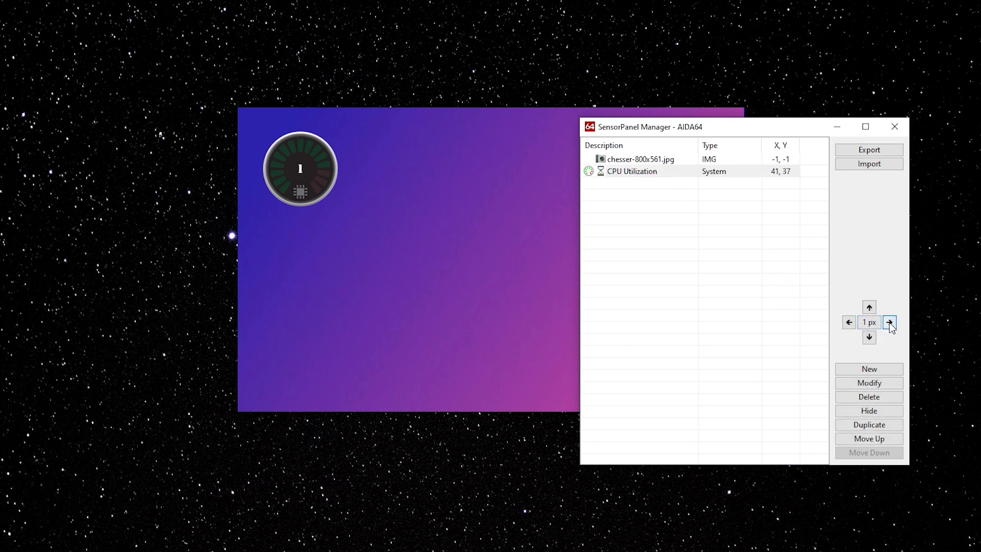
{"action": "left_click", "coordinate": [890, 322]}
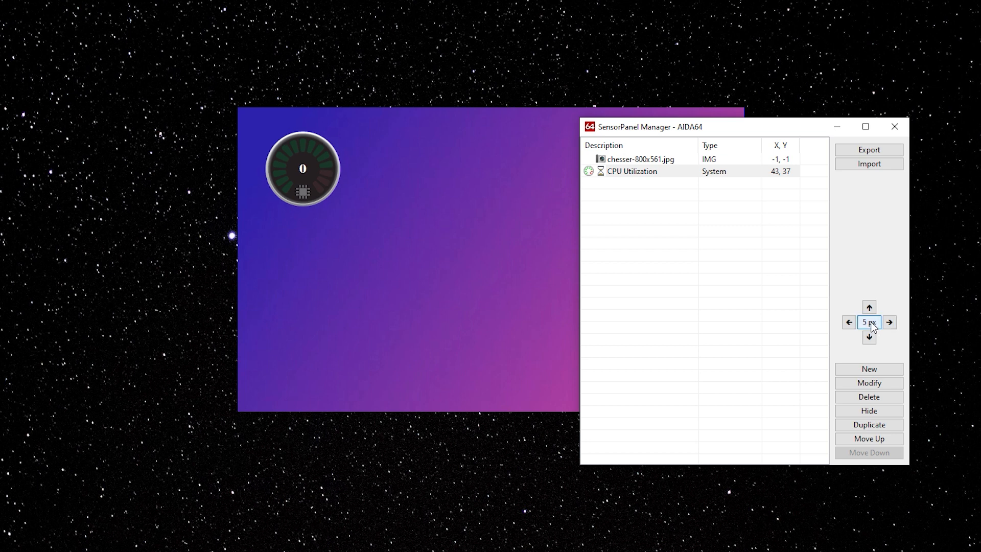
{"action": "left_click", "coordinate": [889, 322]}
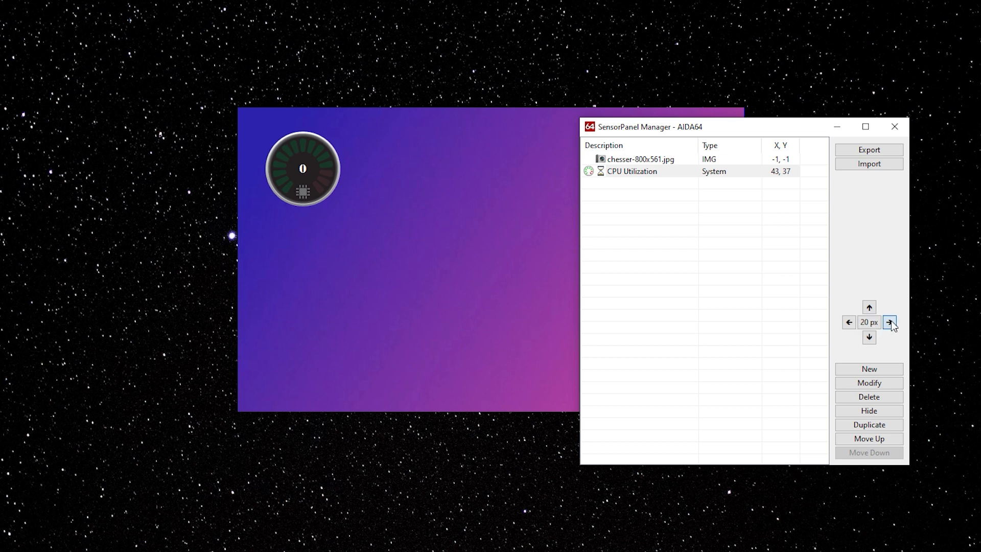
{"action": "left_click", "coordinate": [889, 322]}
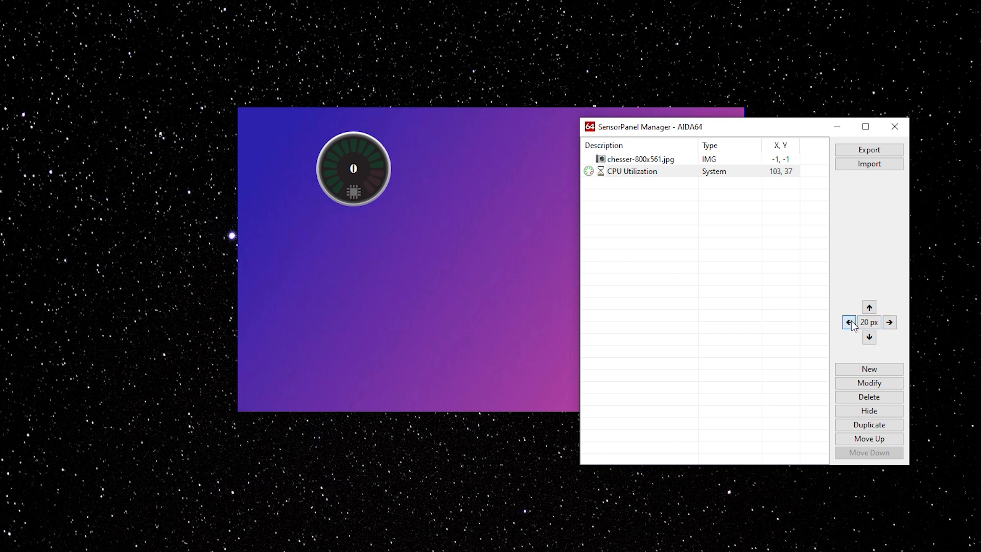
{"action": "left_click", "coordinate": [849, 322]}
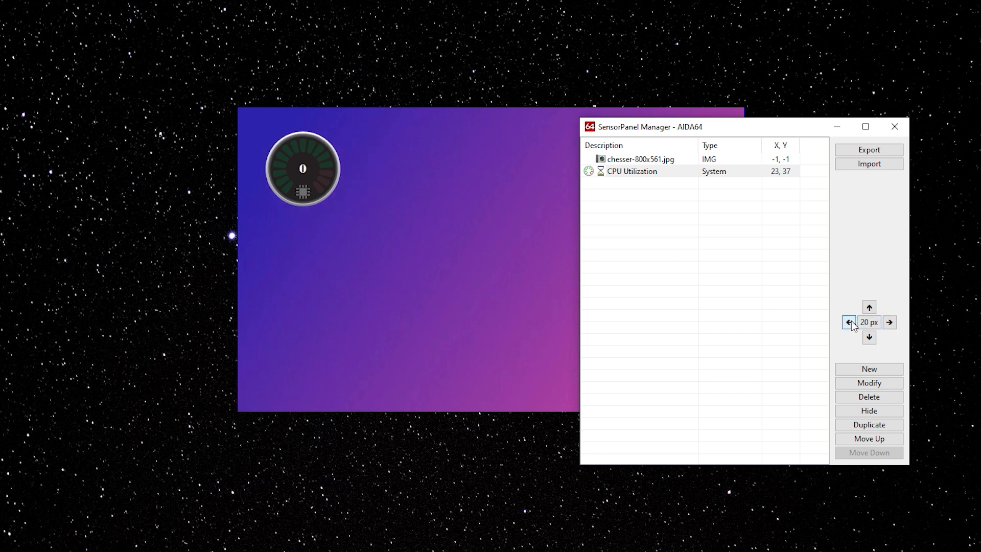
{"action": "left_click", "coordinate": [849, 322]}
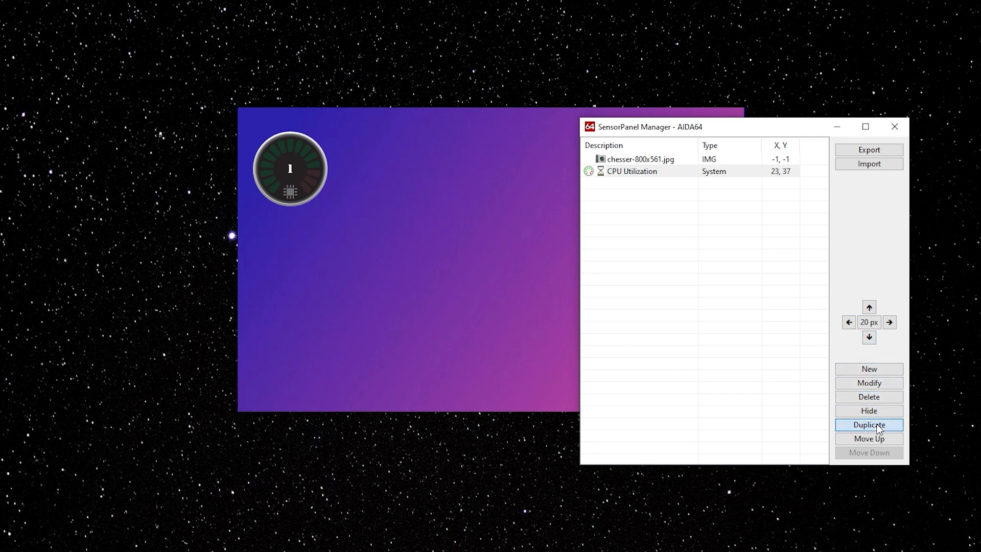
Duplicate the gauge and change the copy's sensor to CPU Diode temperature
{"action": "left_click", "coordinate": [869, 424]}
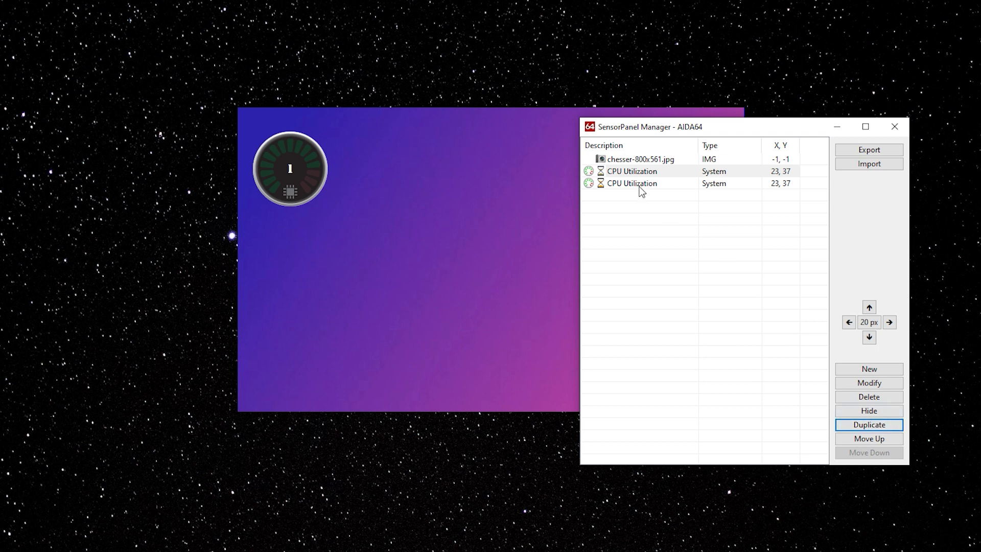
{"action": "right_click", "coordinate": [630, 183]}
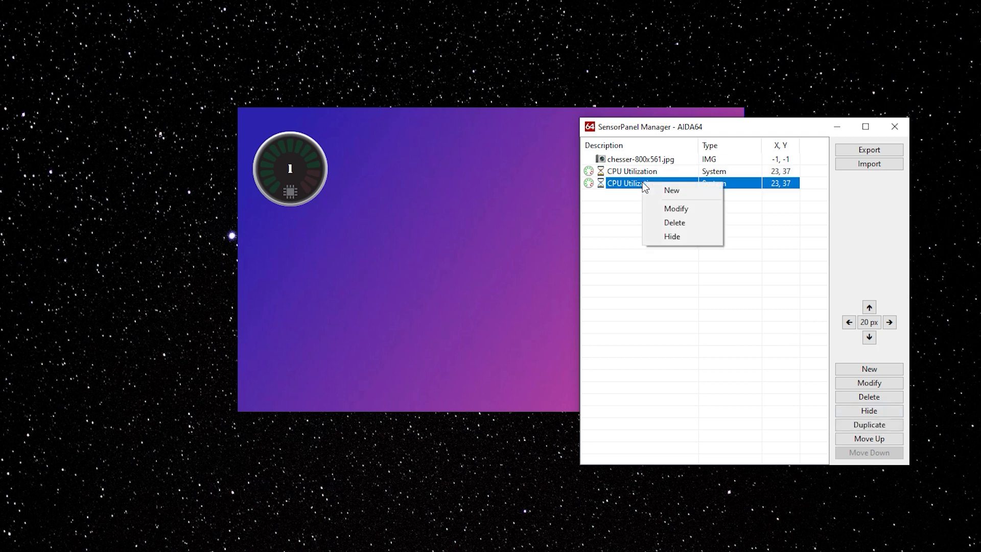
{"action": "left_click", "coordinate": [677, 209]}
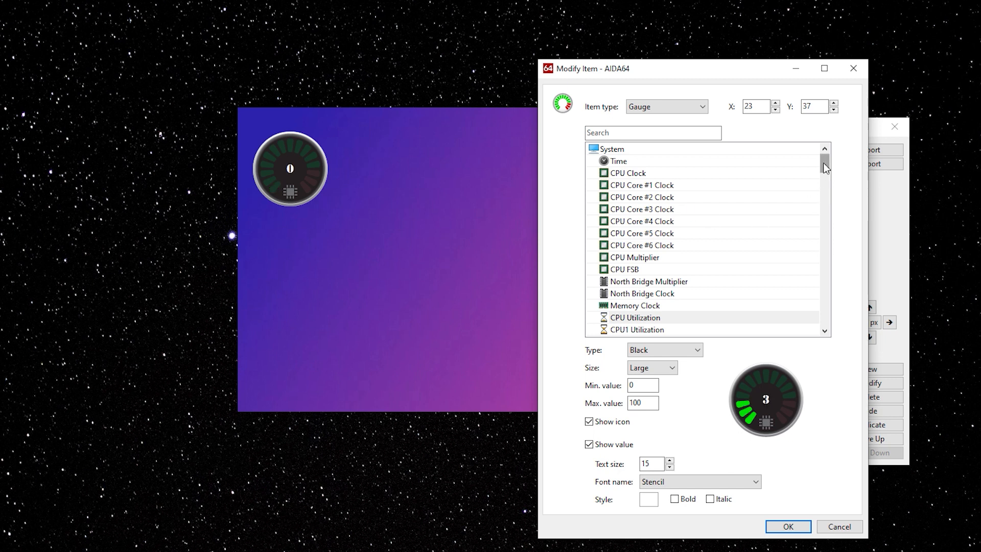
{"action": "scroll", "scroll_direction": "down", "scroll_amount": 3}
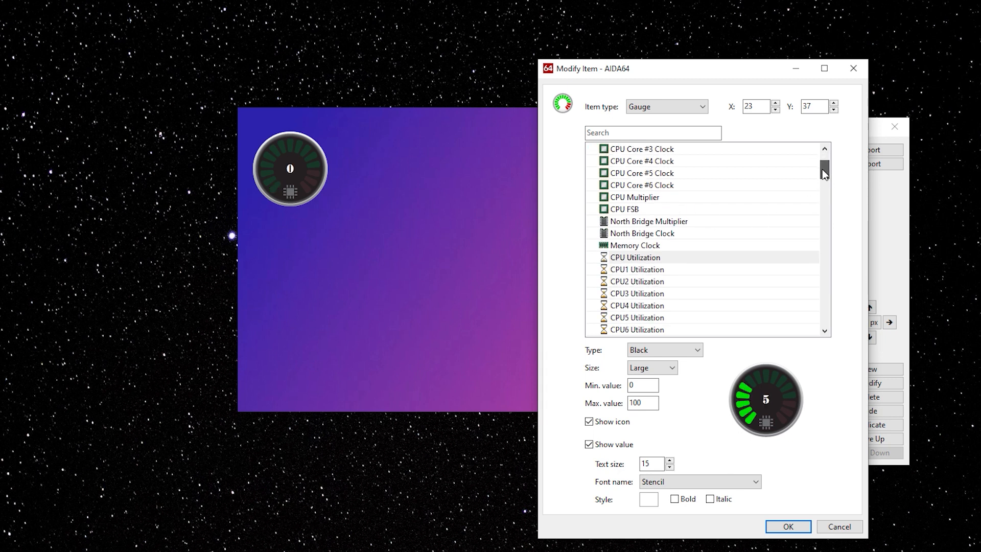
{"action": "left_click_drag", "start_coordinate": [825, 174], "coordinate": [825, 219]}
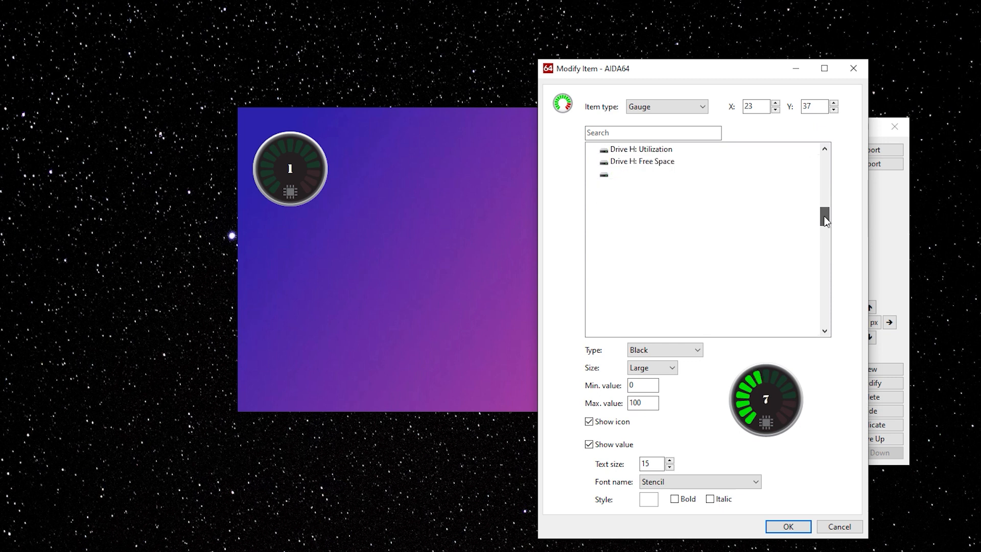
{"action": "left_click_drag", "start_coordinate": [825, 219], "coordinate": [825, 300]}
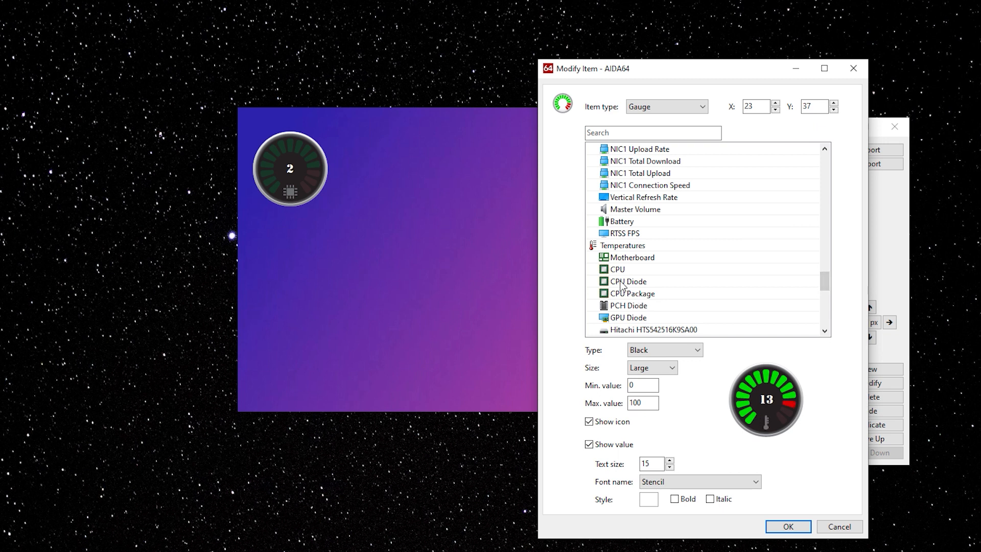
{"action": "left_click", "coordinate": [629, 281]}
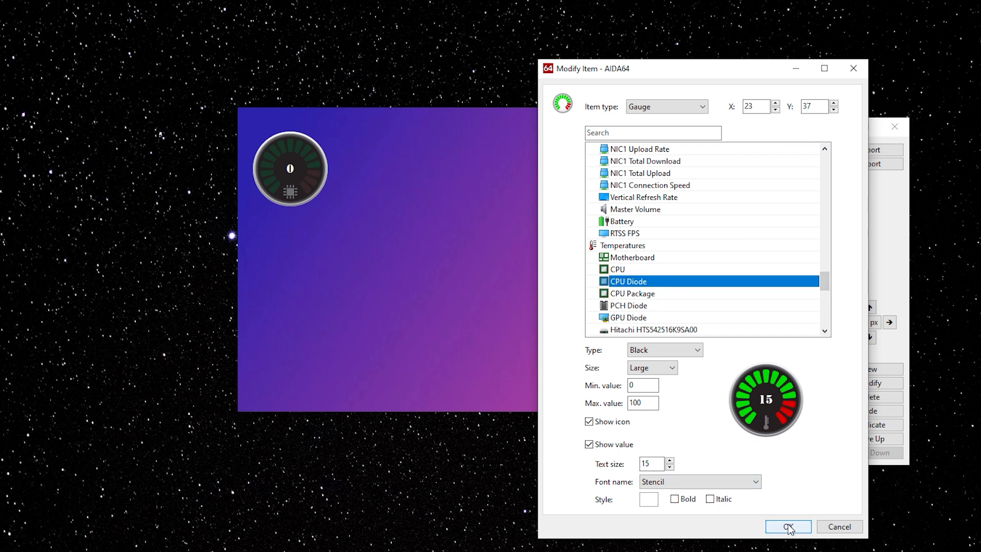
{"action": "left_click", "coordinate": [787, 526]}
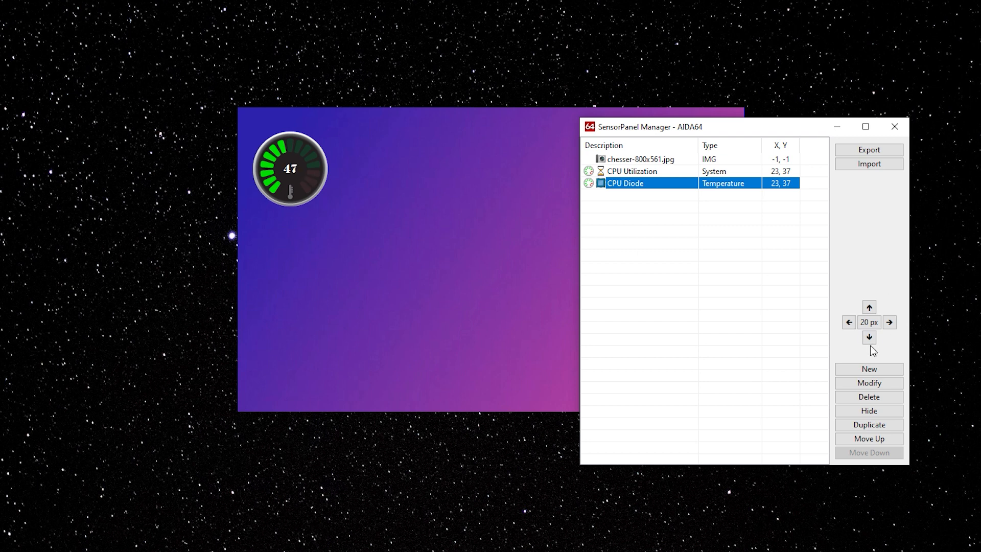
Move the CPU Diode gauge down in 20 px steps below the CPU Utilization gauge, then duplicate it
{"action": "left_click", "coordinate": [869, 338]}
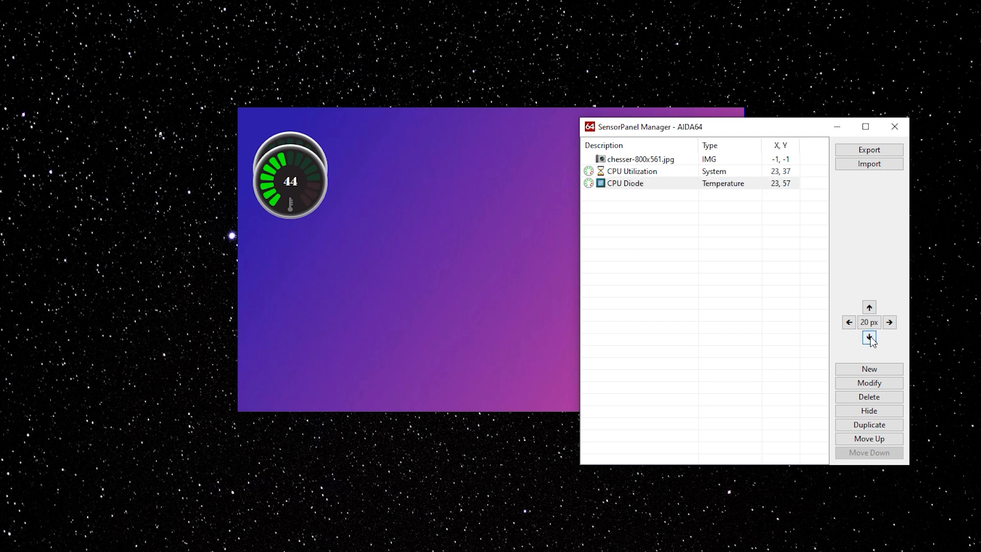
{"action": "left_click", "coordinate": [869, 338]}
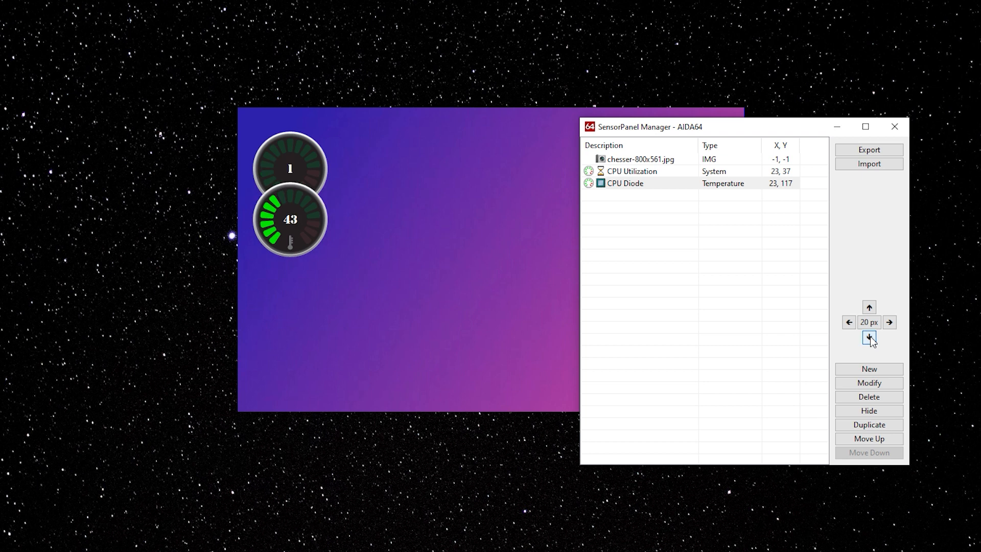
{"action": "left_click", "coordinate": [869, 338]}
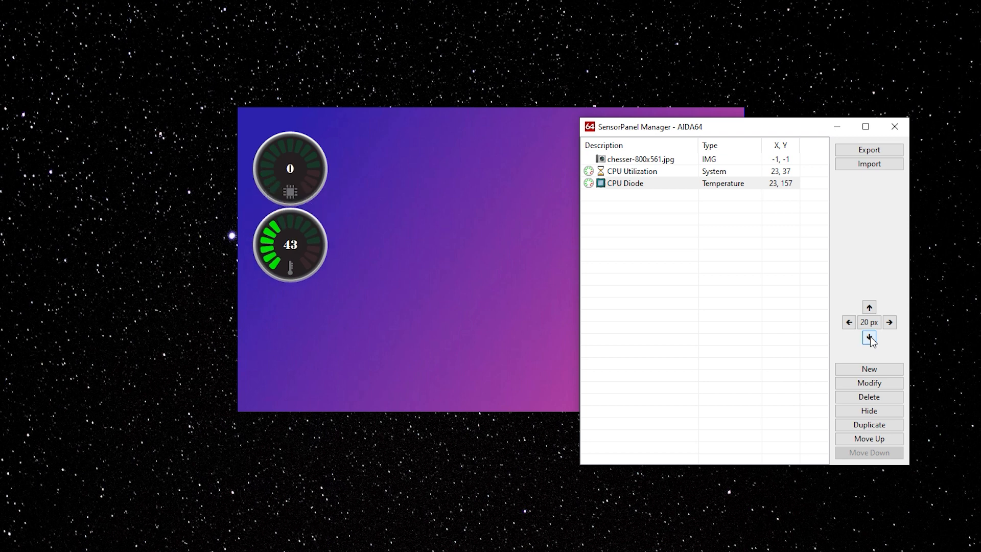
{"action": "left_click", "coordinate": [869, 338]}
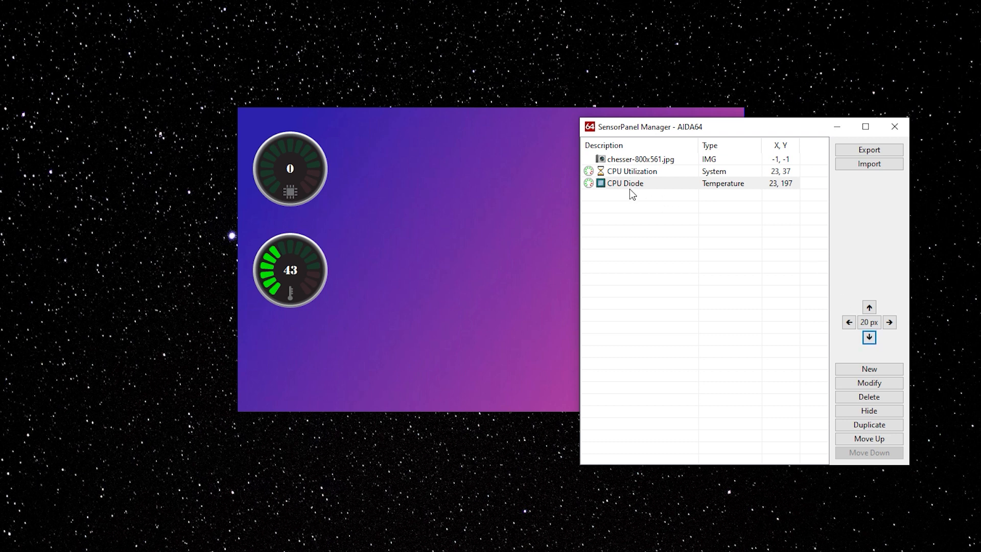
{"action": "right_click", "coordinate": [624, 183]}
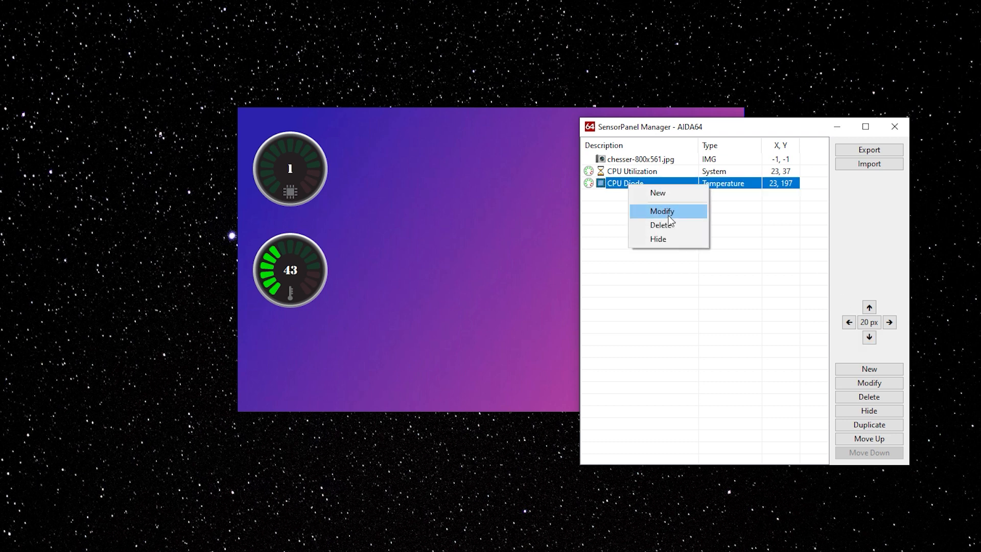
{"action": "left_click", "coordinate": [635, 183]}
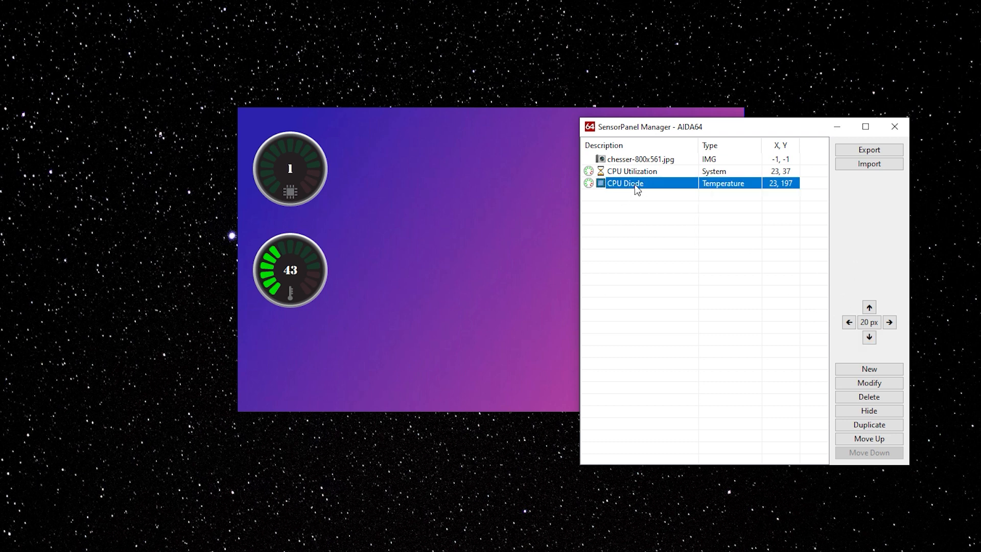
{"action": "left_click", "coordinate": [869, 425]}
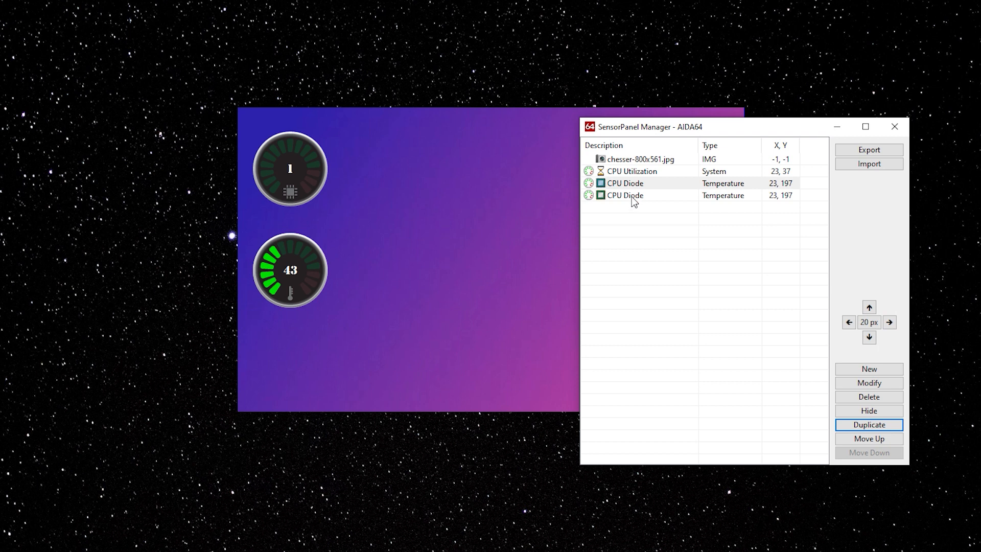
Move the copy right as a GPU Diode gauge and shift the GPU Utilization gauge right beside the CPU one
{"action": "left_click", "coordinate": [889, 322]}
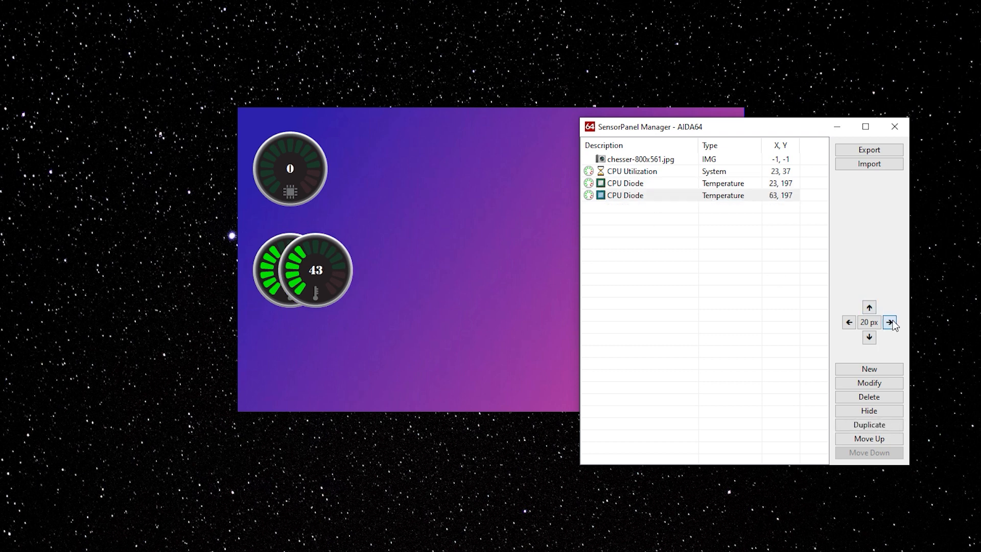
{"action": "left_click", "coordinate": [888, 322]}
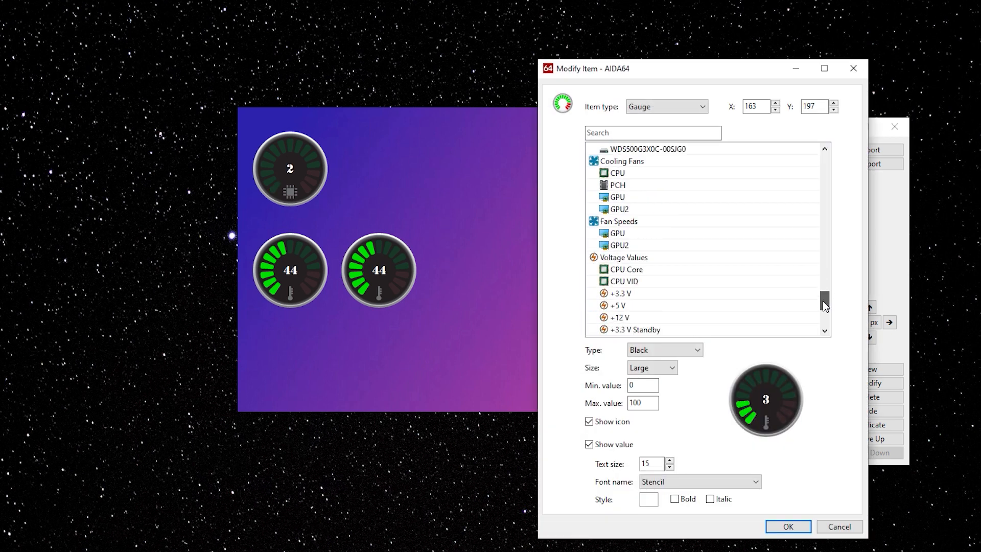
{"action": "left_click", "coordinate": [787, 526]}
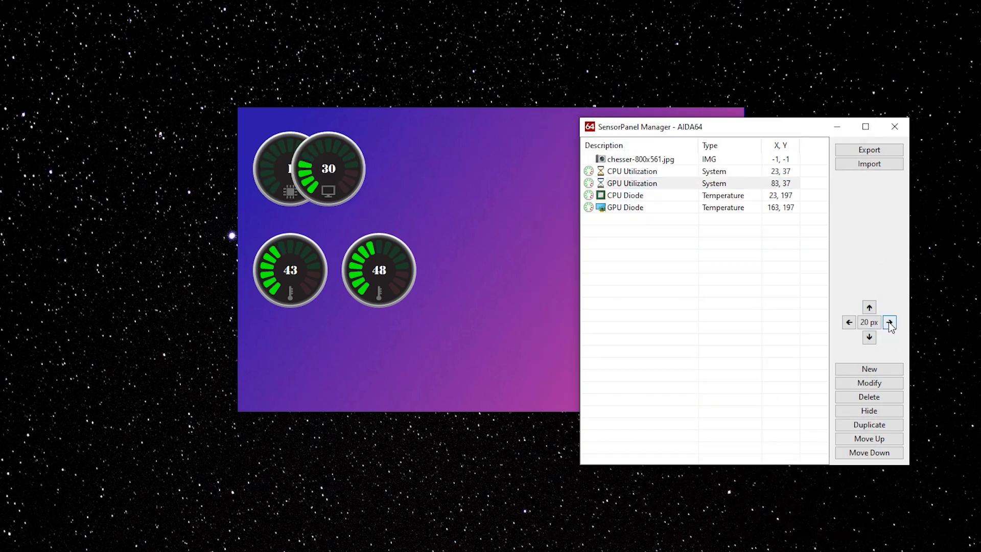
{"action": "left_click", "coordinate": [888, 322]}
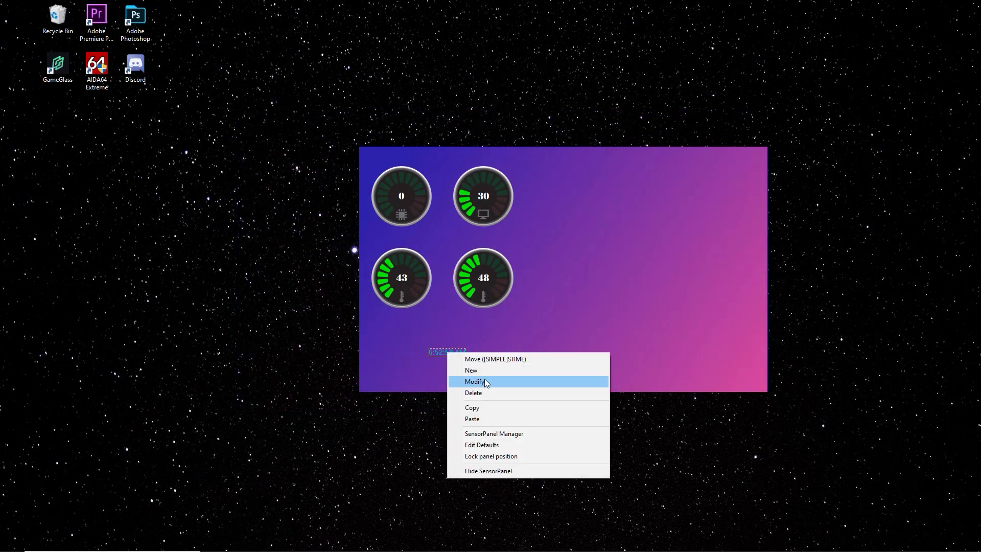
Make the clock text bold and set the second readout to show RTSS FPS
{"action": "left_click", "coordinate": [475, 381]}
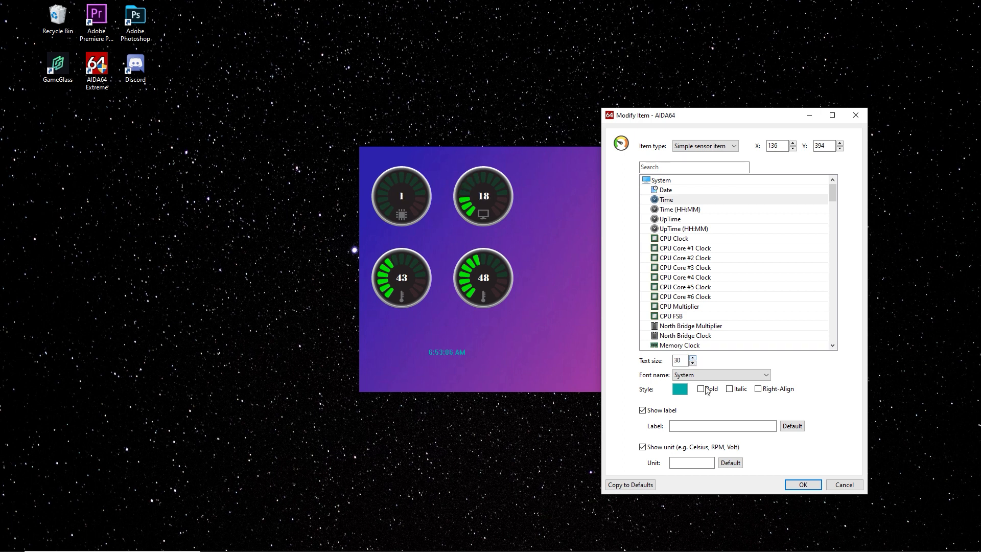
{"action": "left_click", "coordinate": [679, 388]}
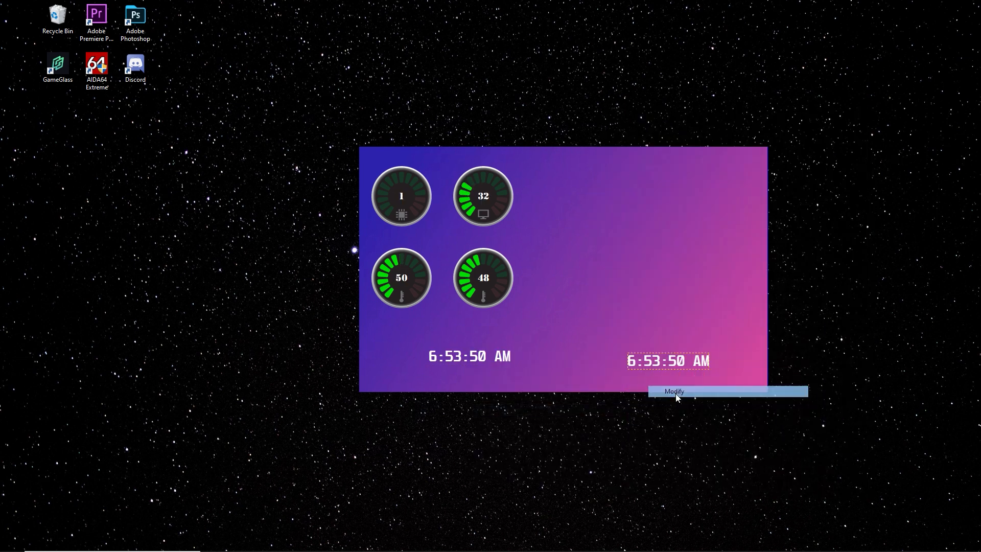
{"action": "left_click", "coordinate": [673, 391]}
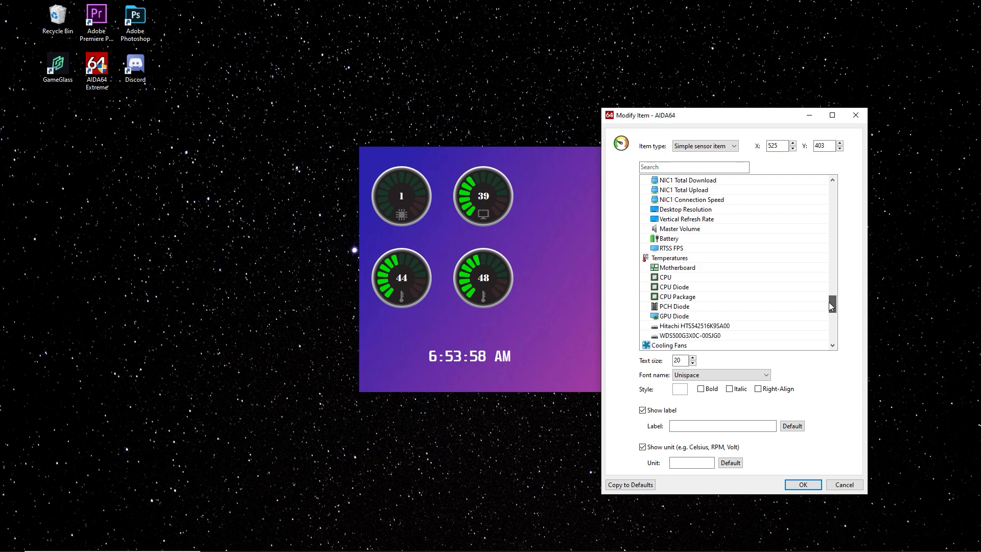
{"action": "left_click", "coordinate": [670, 238]}
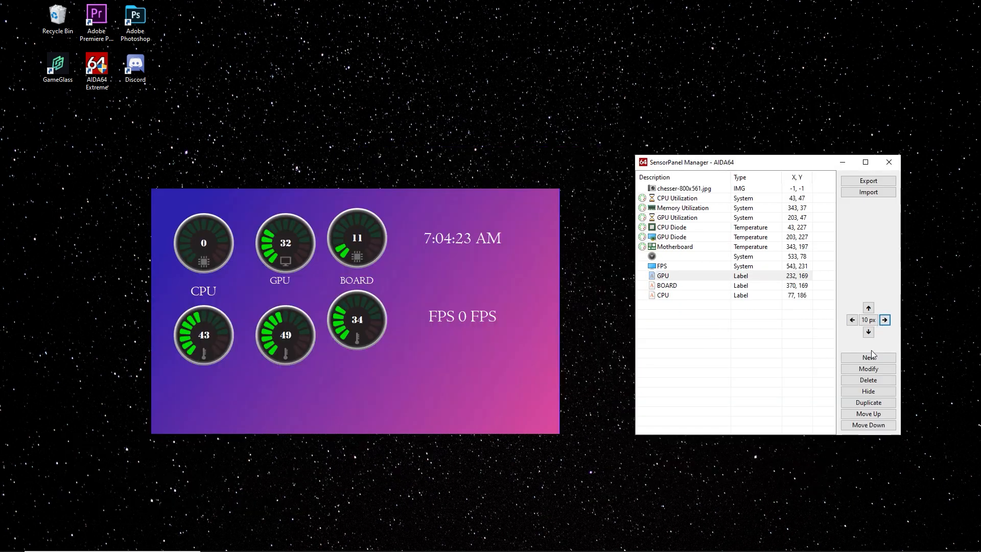
Lower the GPU and BOARD labels under their gauges and rename BOARD to MOBO
{"action": "left_click", "coordinate": [869, 332]}
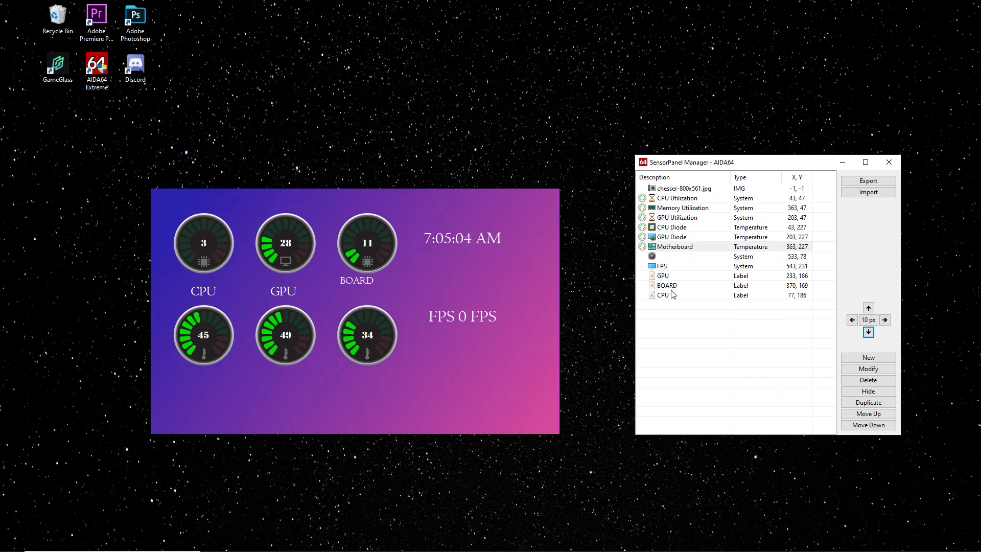
{"action": "left_click", "coordinate": [869, 331]}
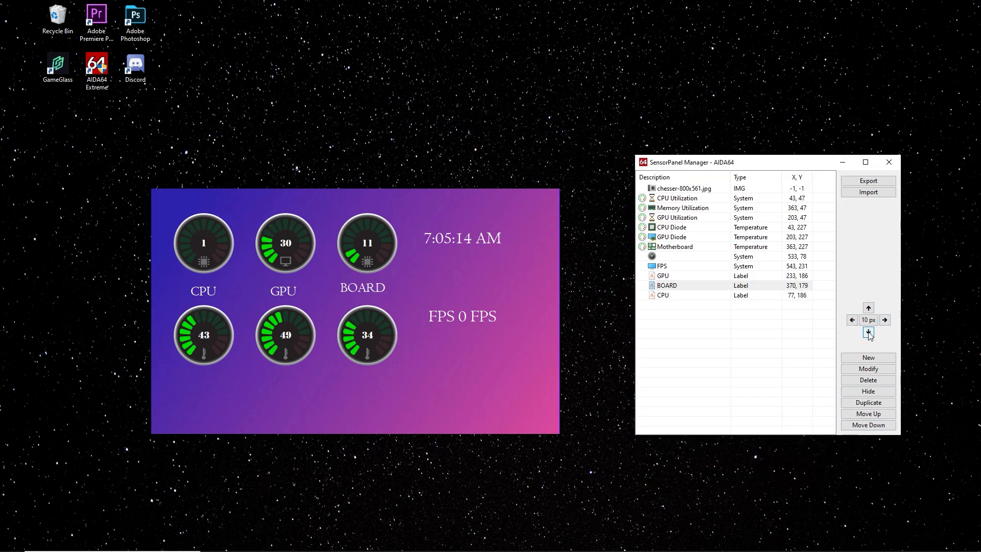
{"action": "left_click", "coordinate": [868, 320]}
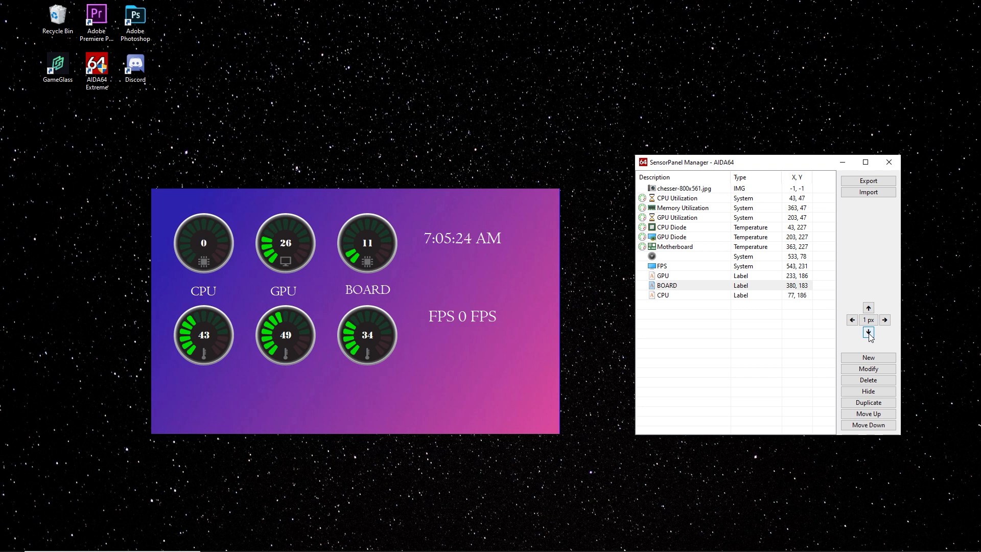
{"action": "left_click", "coordinate": [868, 369]}
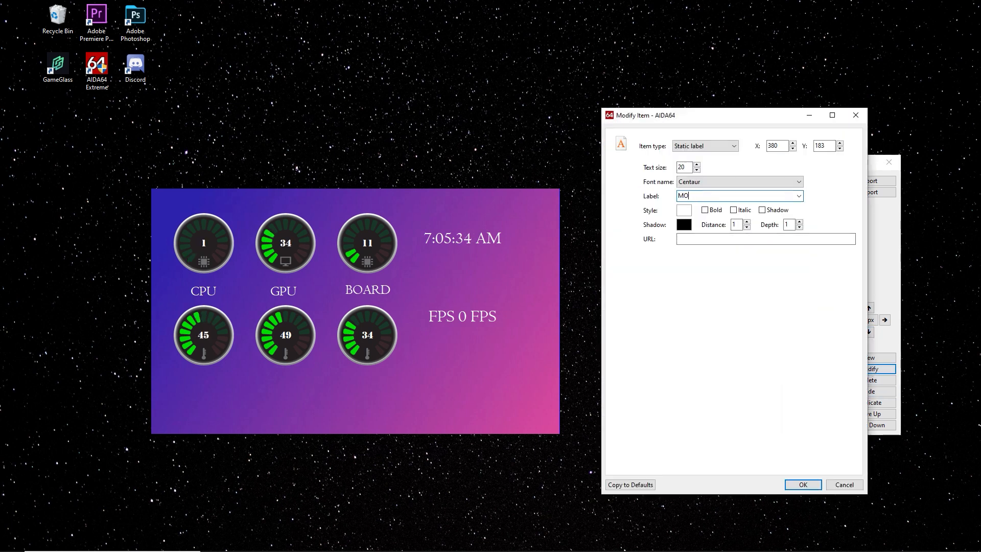
{"action": "left_click", "coordinate": [802, 485]}
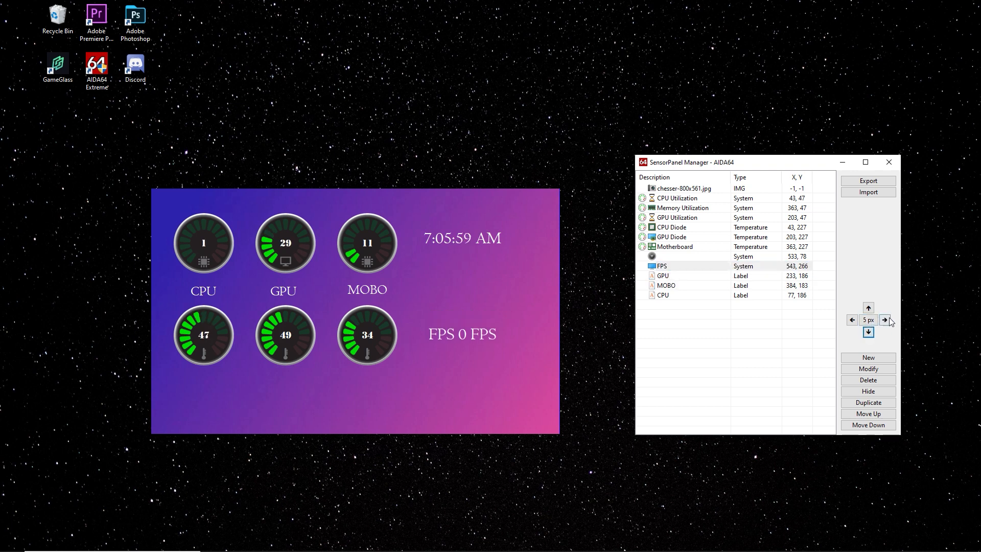
Nudge the clock readout right and adjust the background image item's settings
{"action": "left_click", "coordinate": [885, 320]}
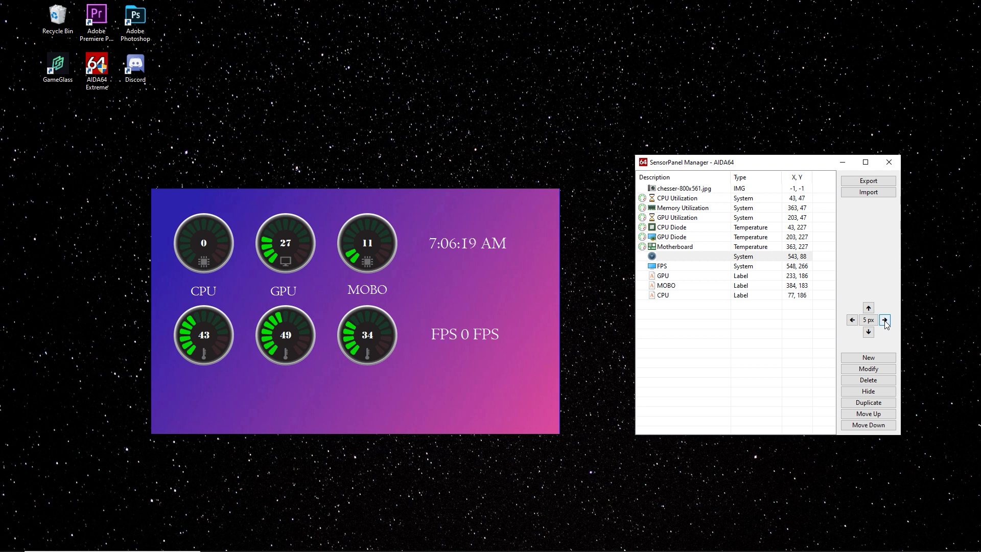
{"action": "left_click", "coordinate": [868, 369]}
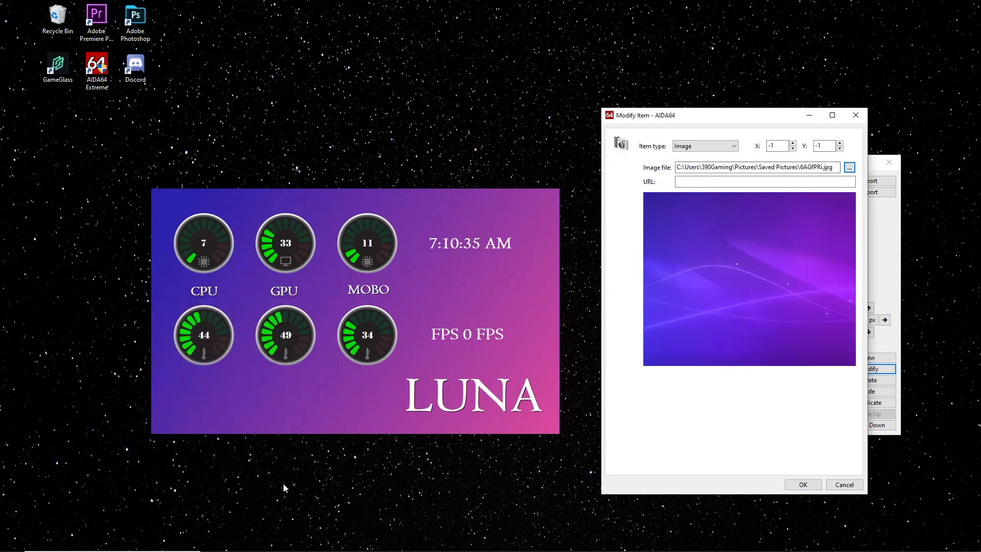